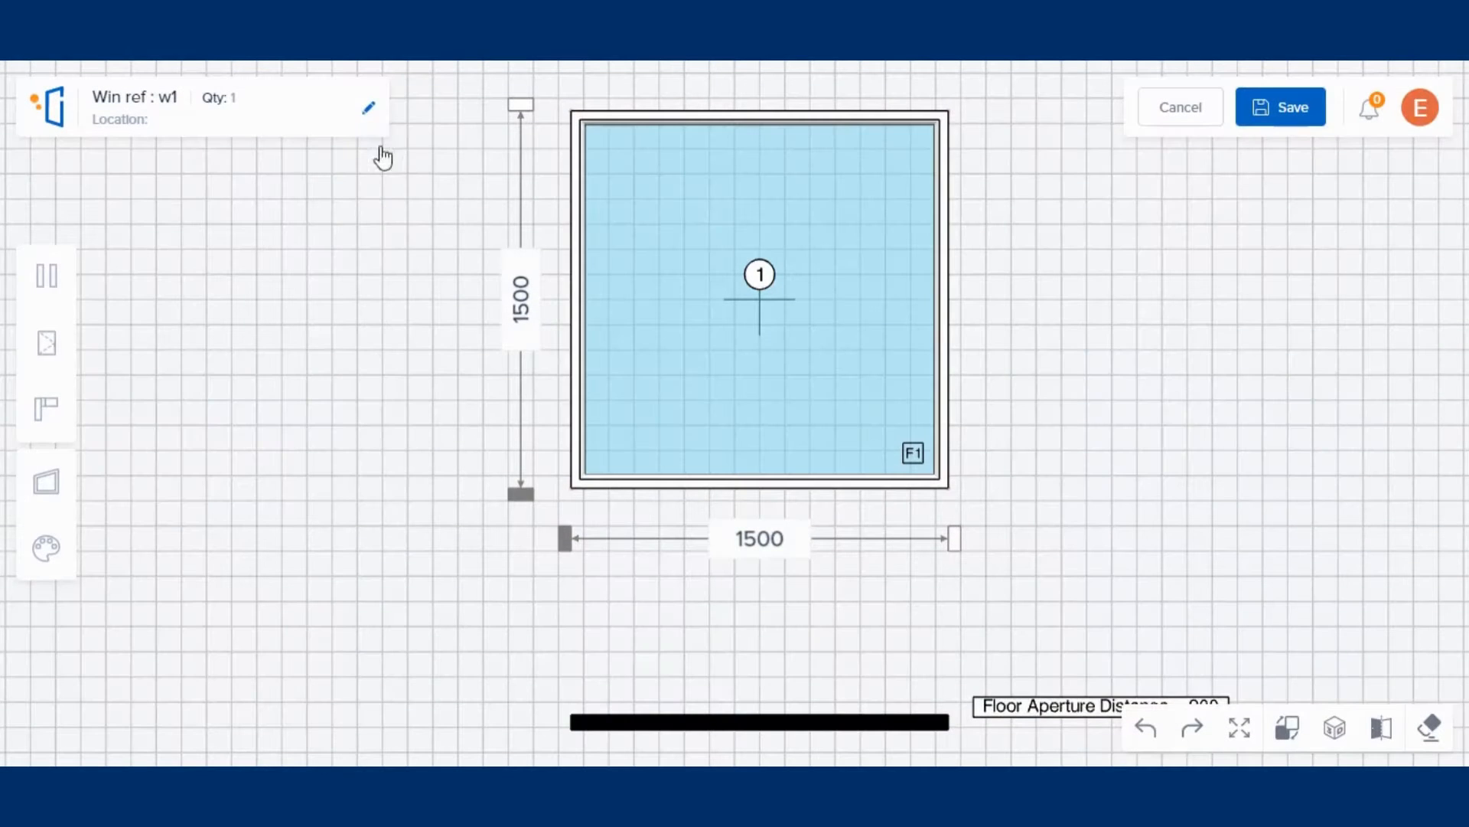
Enter 'Sliding with Mesh' as the design name for window w1.
text(S)
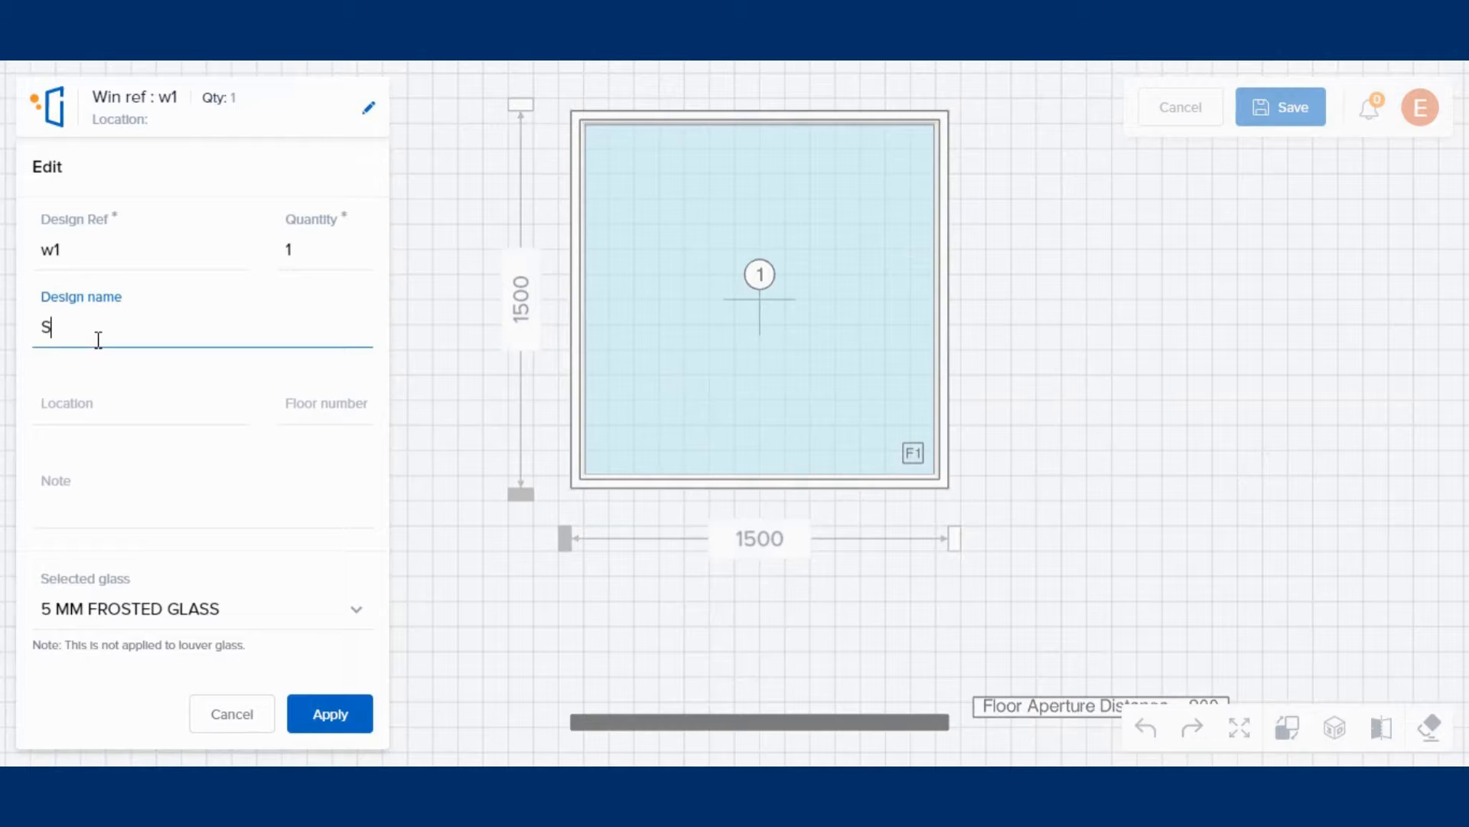
text(liding with)
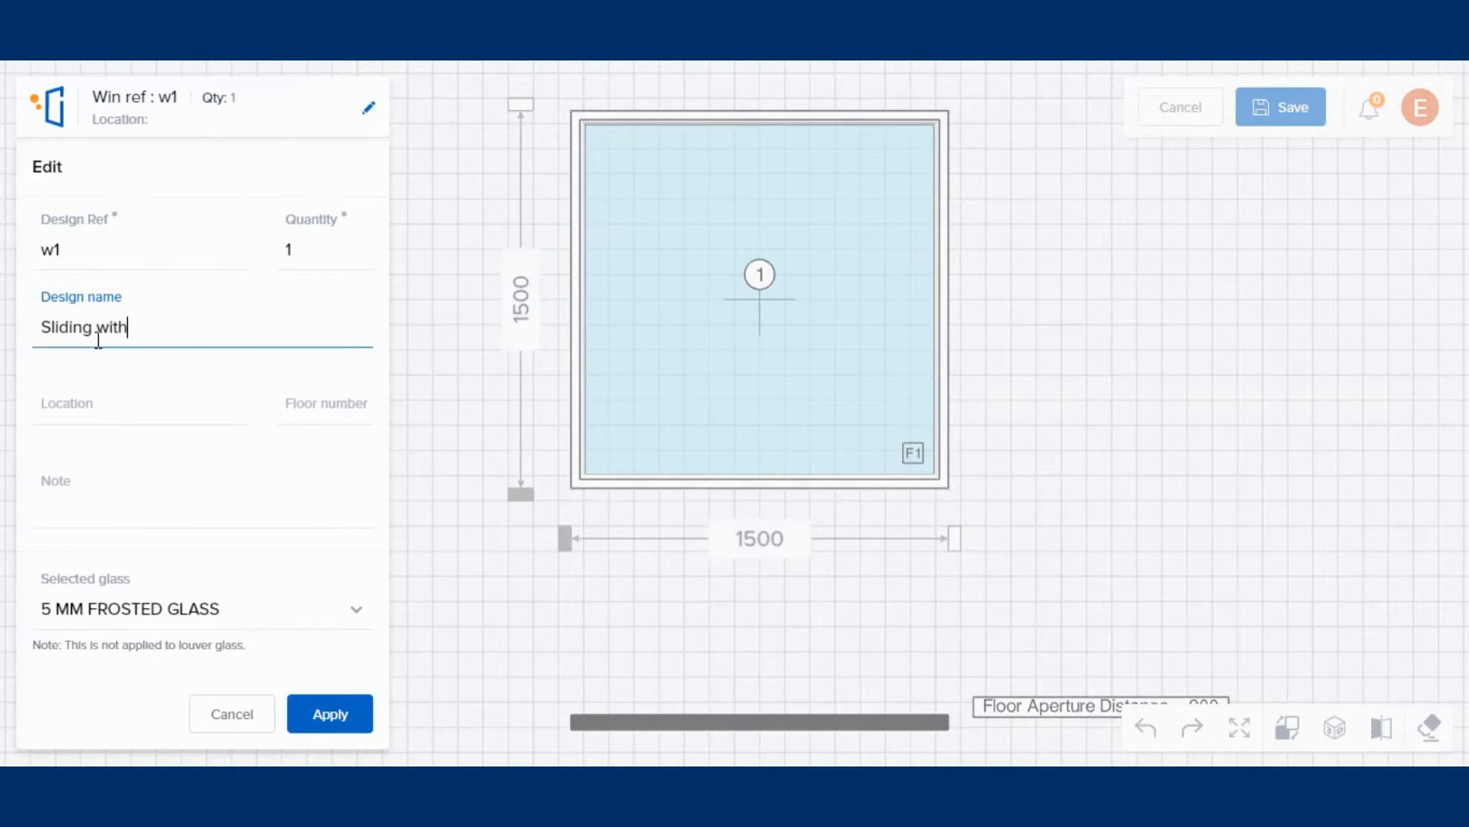
text(Mesh)
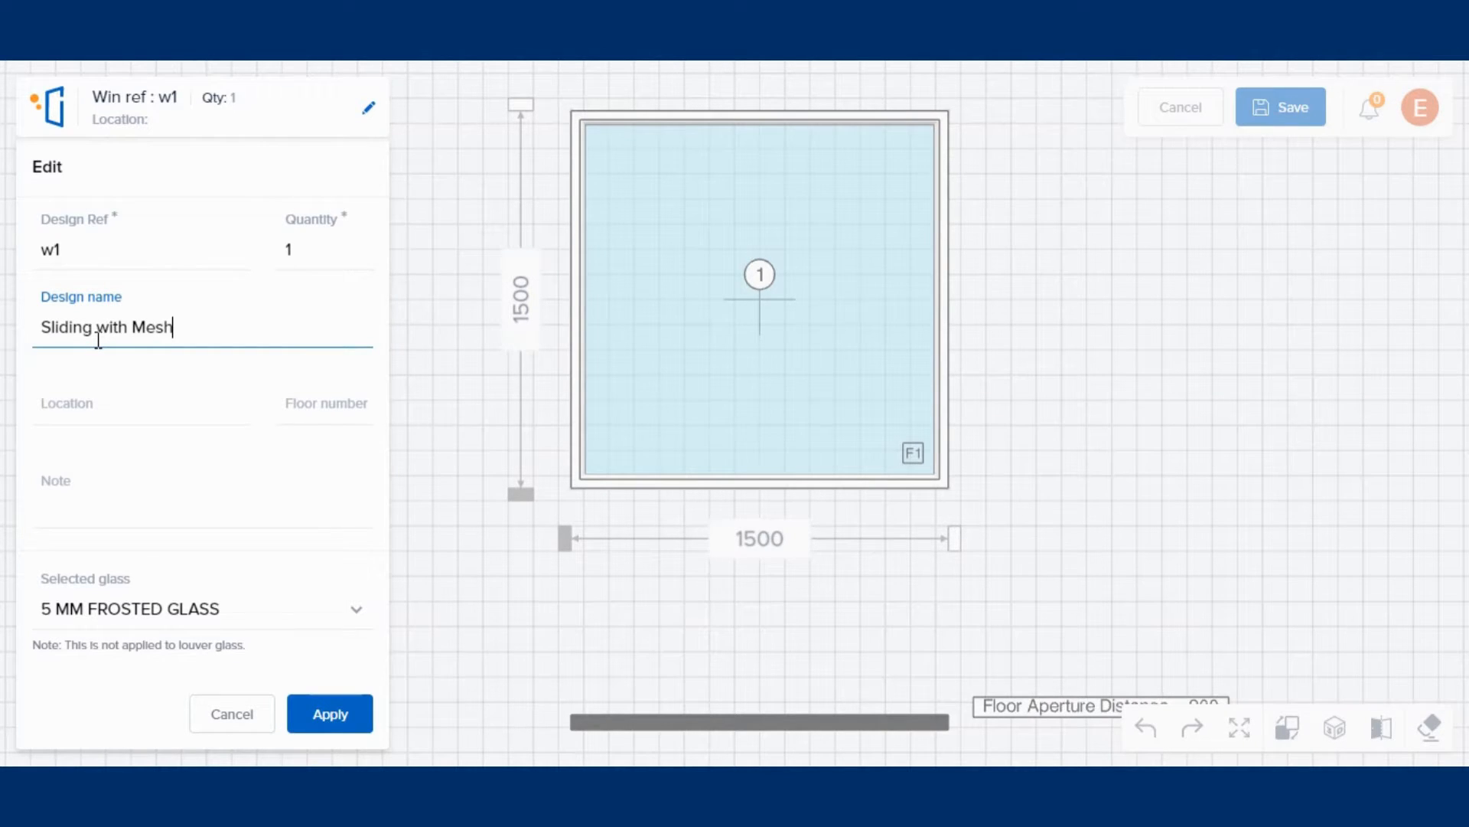
Apply the name and make w1 a 2-track sliding sash in the NCL VEKA I 60 Sliding Series.
click(329, 713)
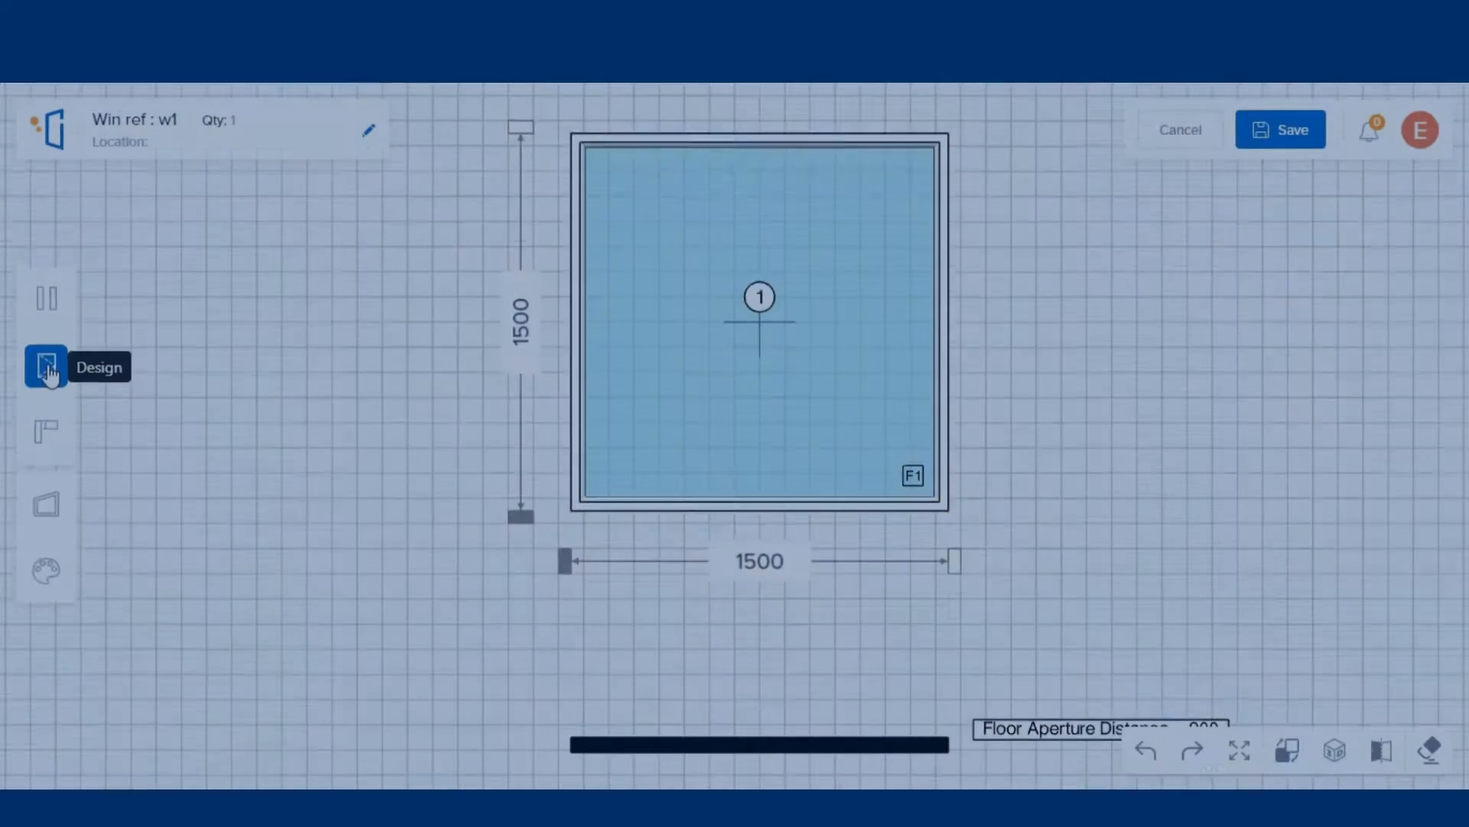
click(46, 366)
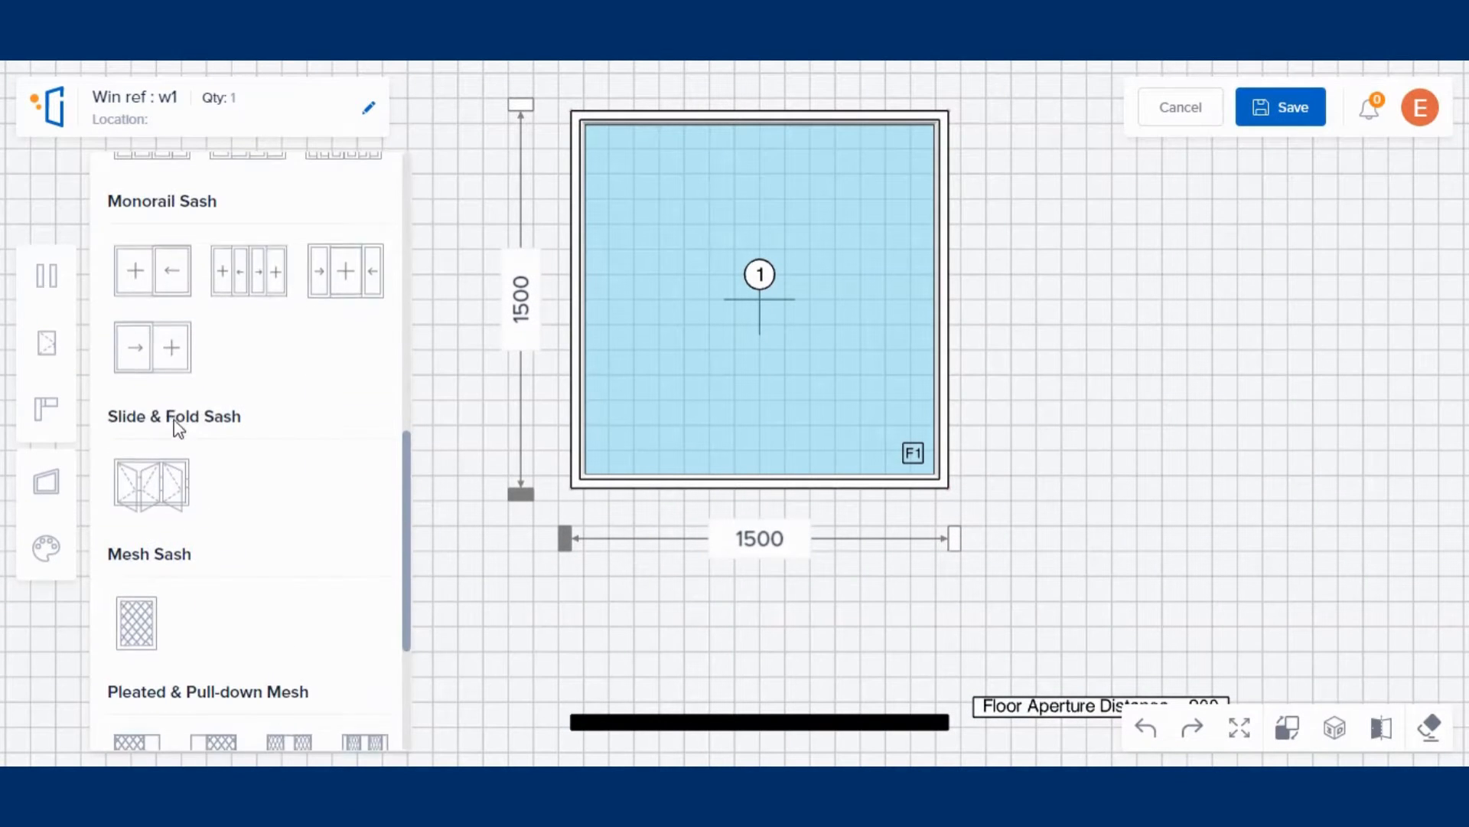
scroll(down, 3)
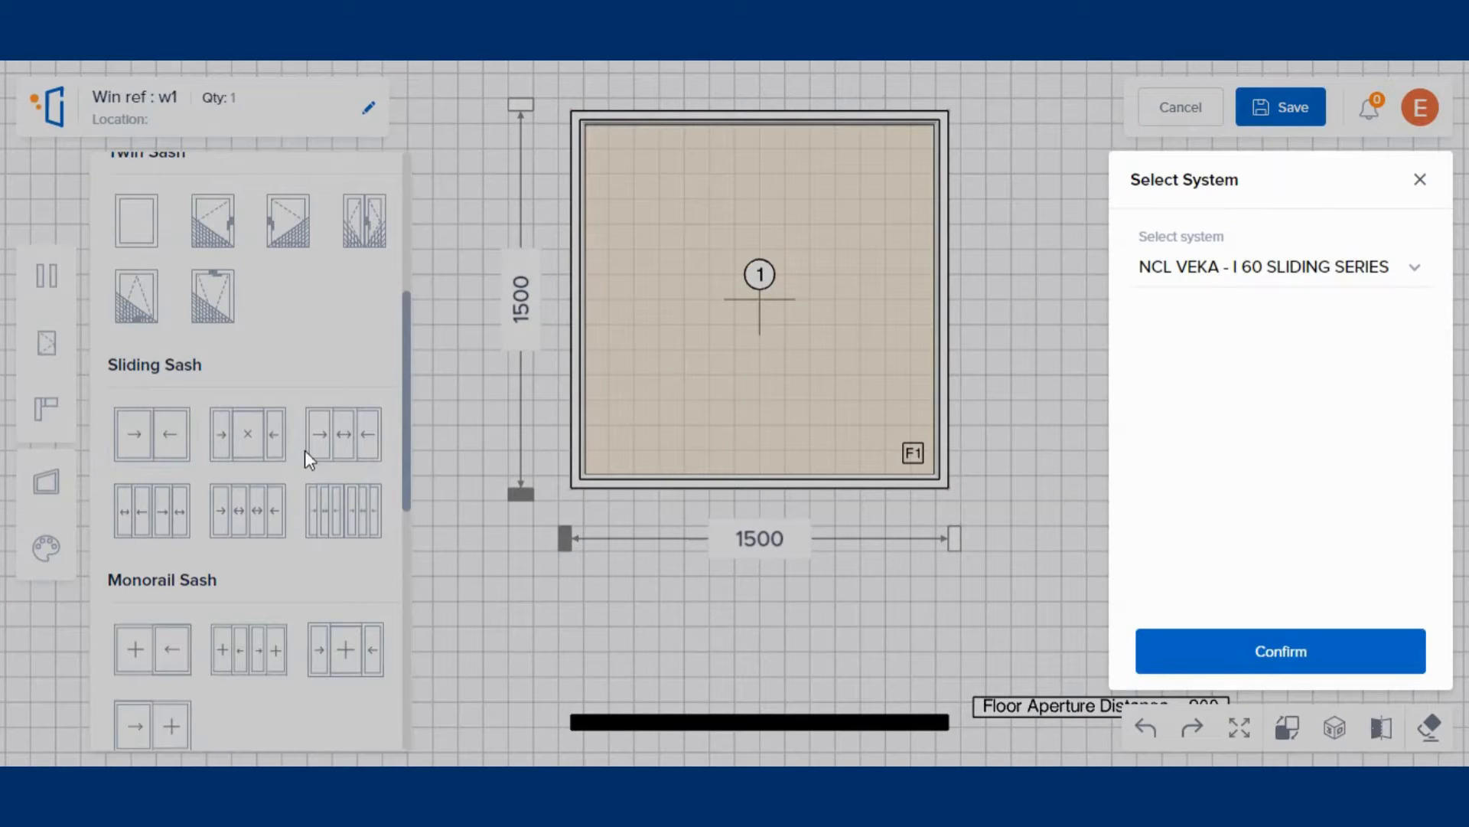
click(1280, 650)
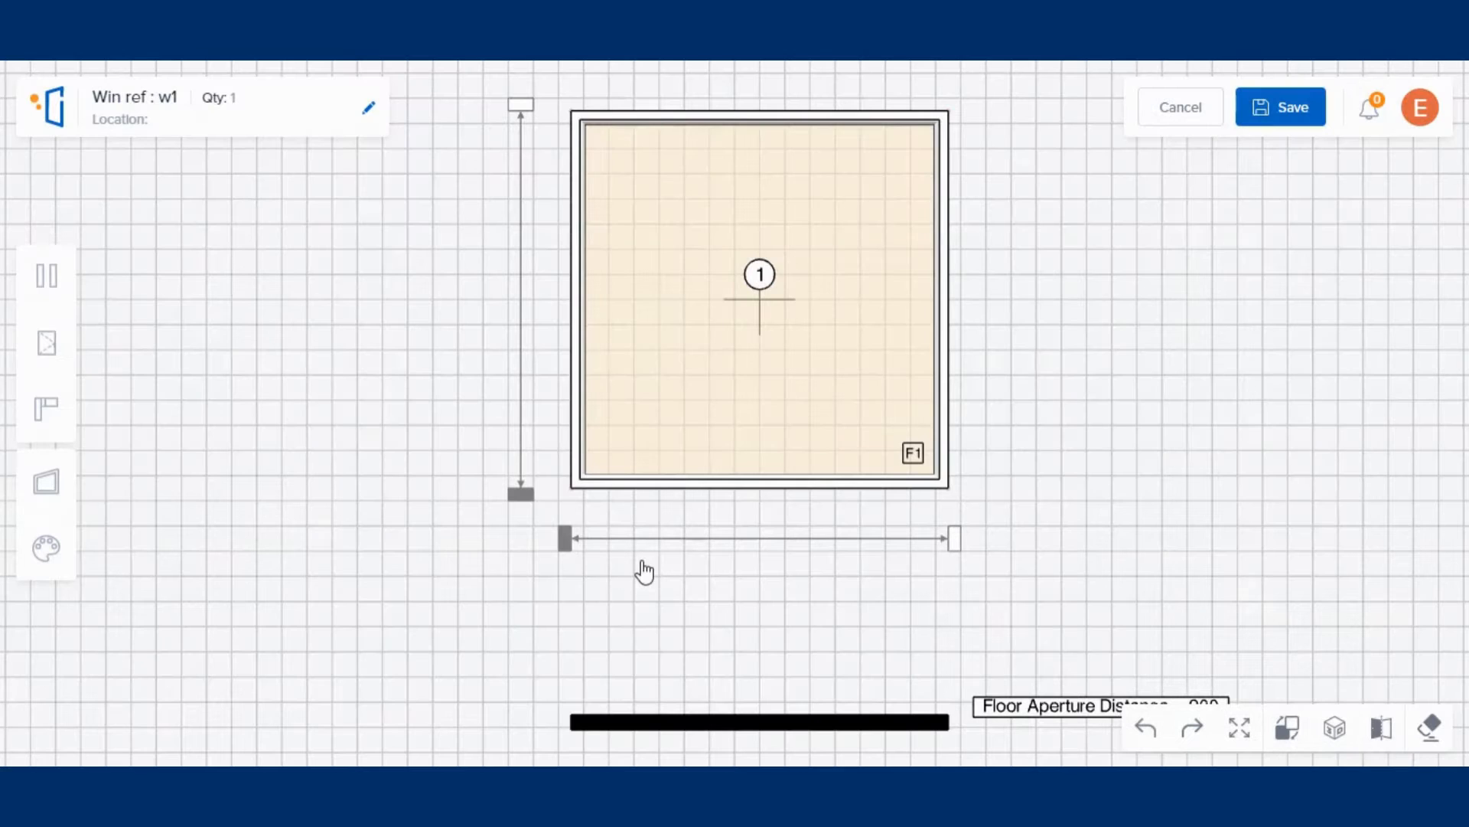
click(45, 343)
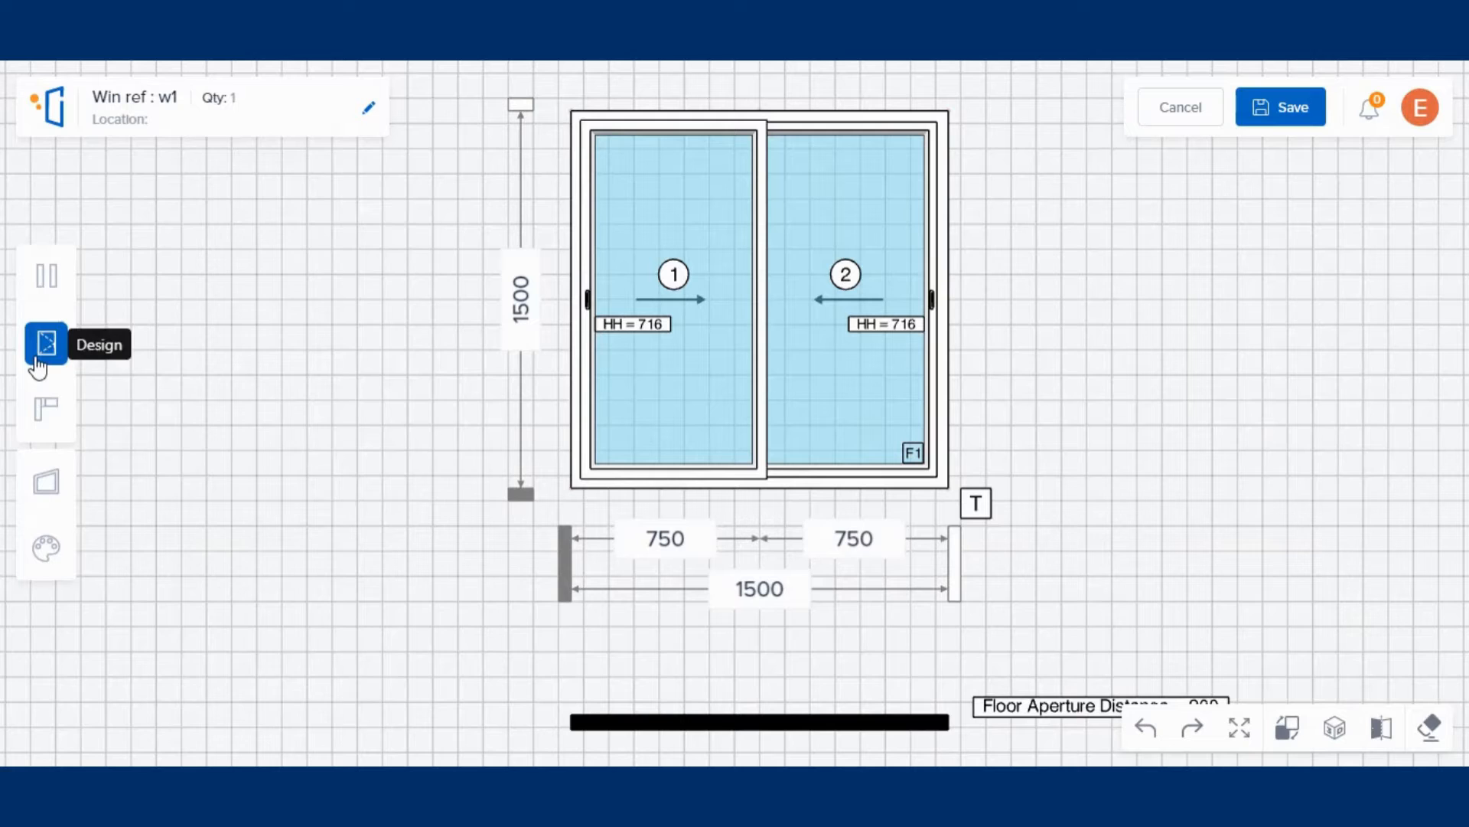
Fit sash 2 of w1 with a Sliding Window Big Mesh Shutter and confirm it.
click(45, 343)
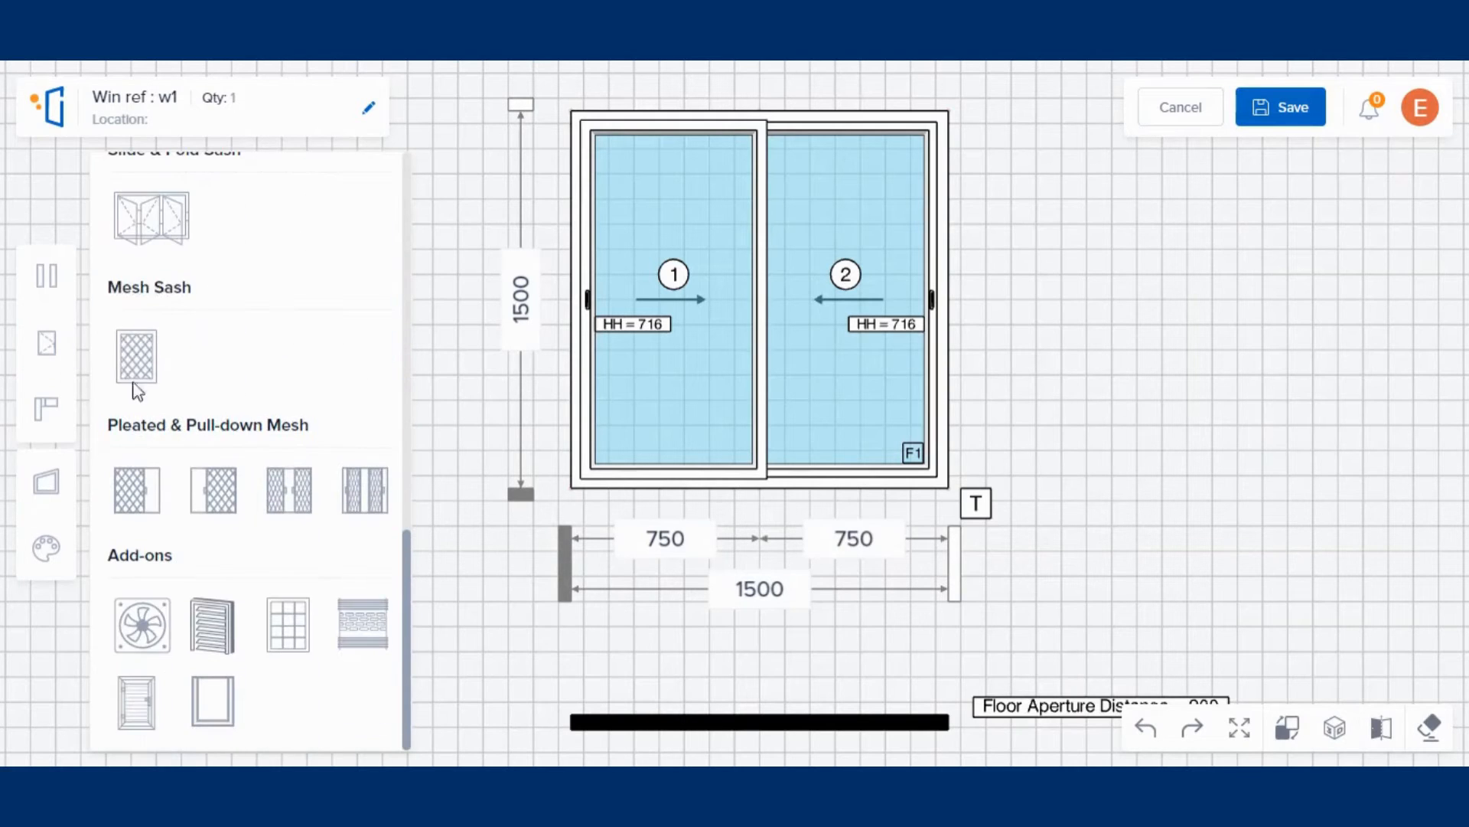
click(845, 300)
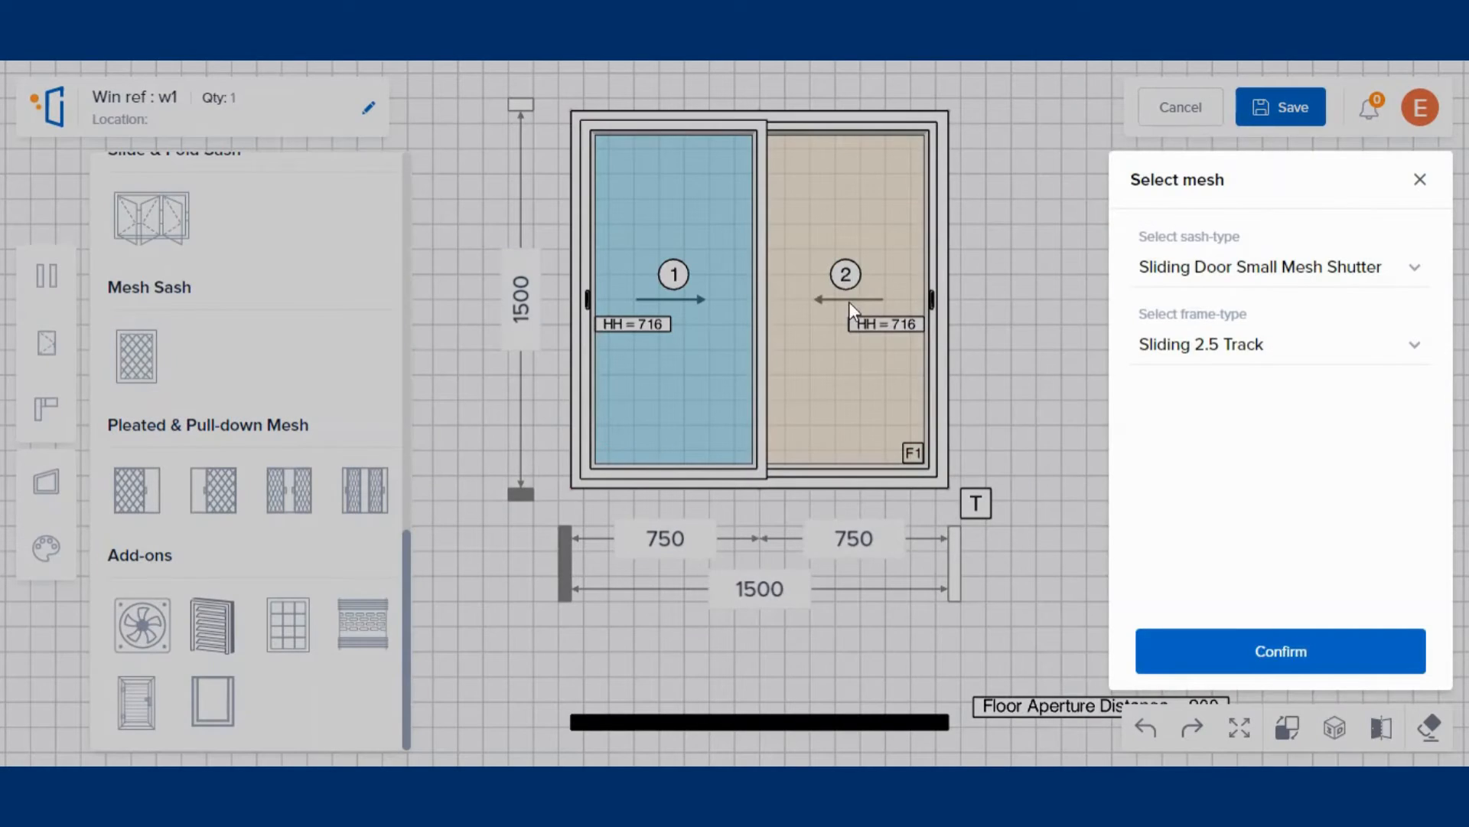
click(1275, 267)
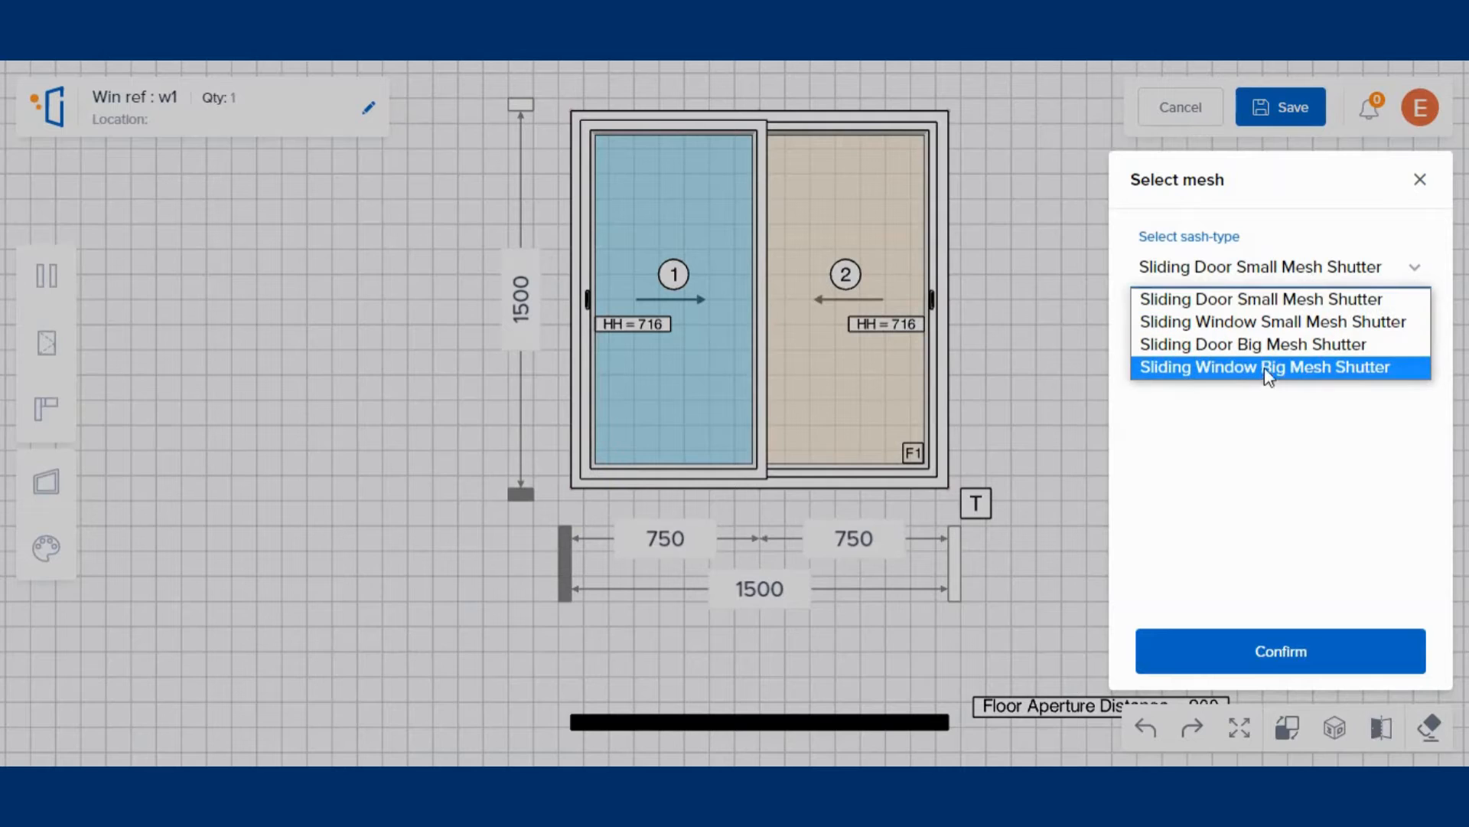
click(1264, 366)
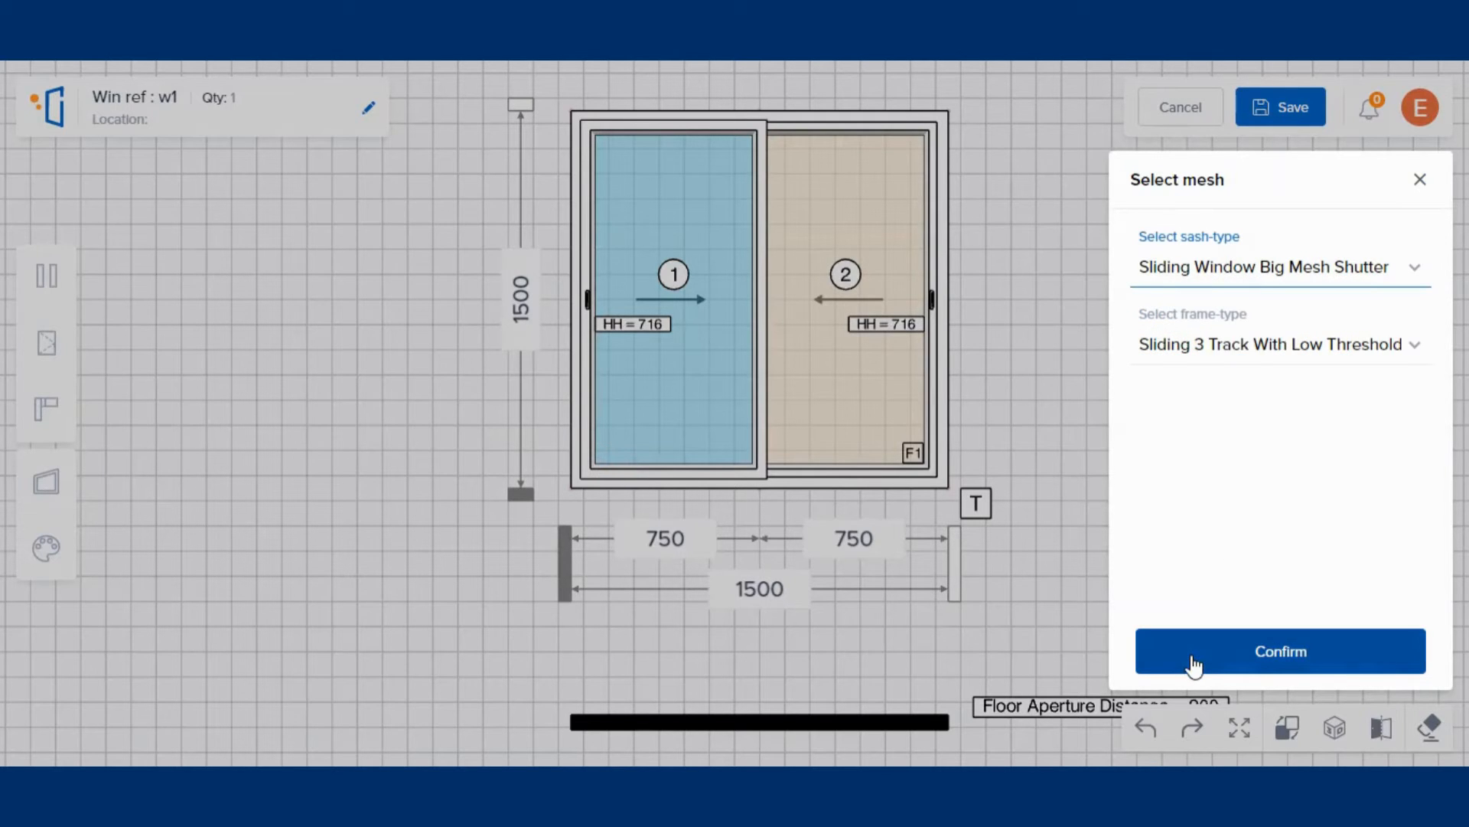
click(1275, 345)
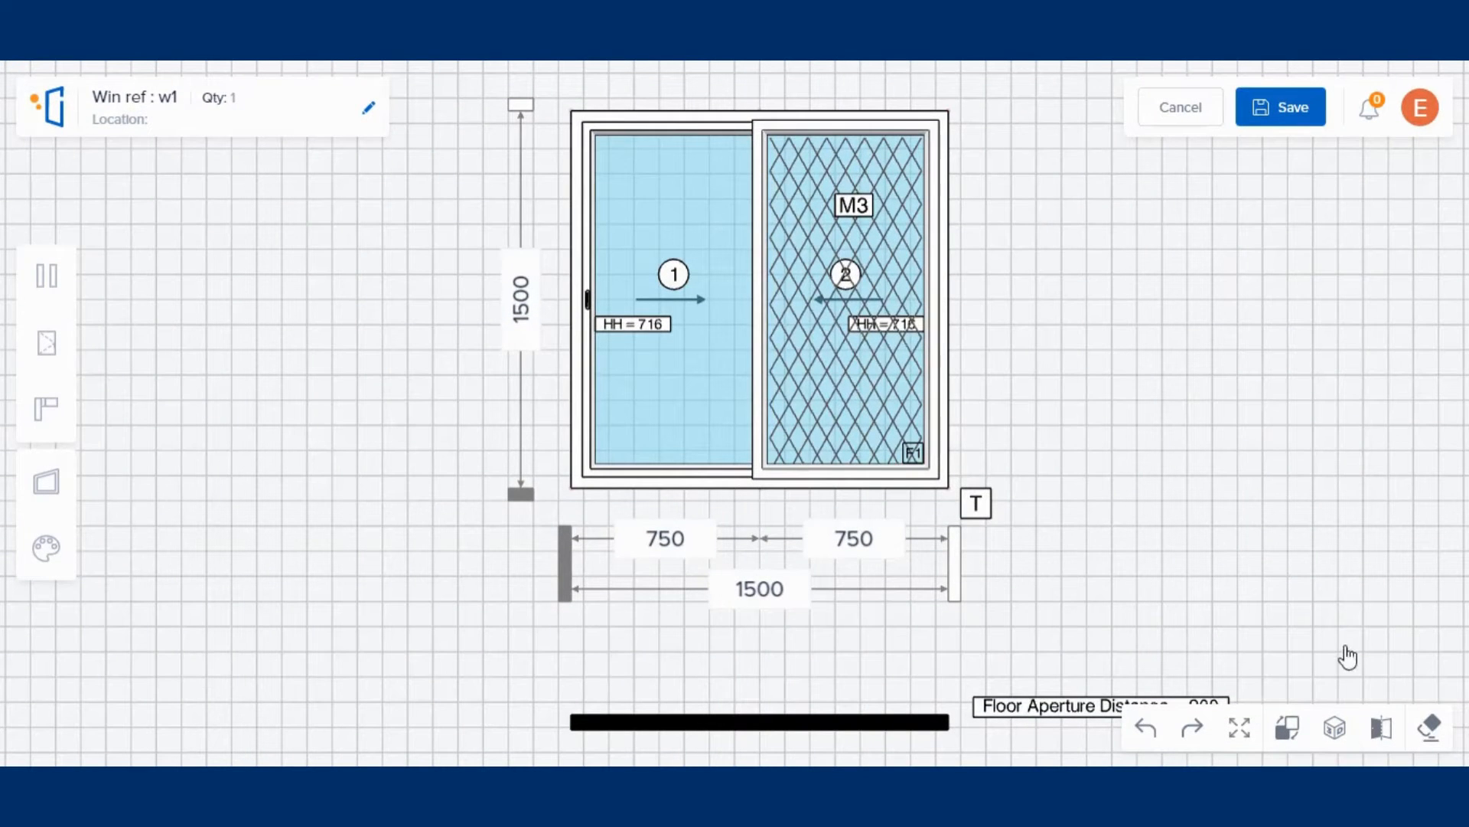
click(1333, 728)
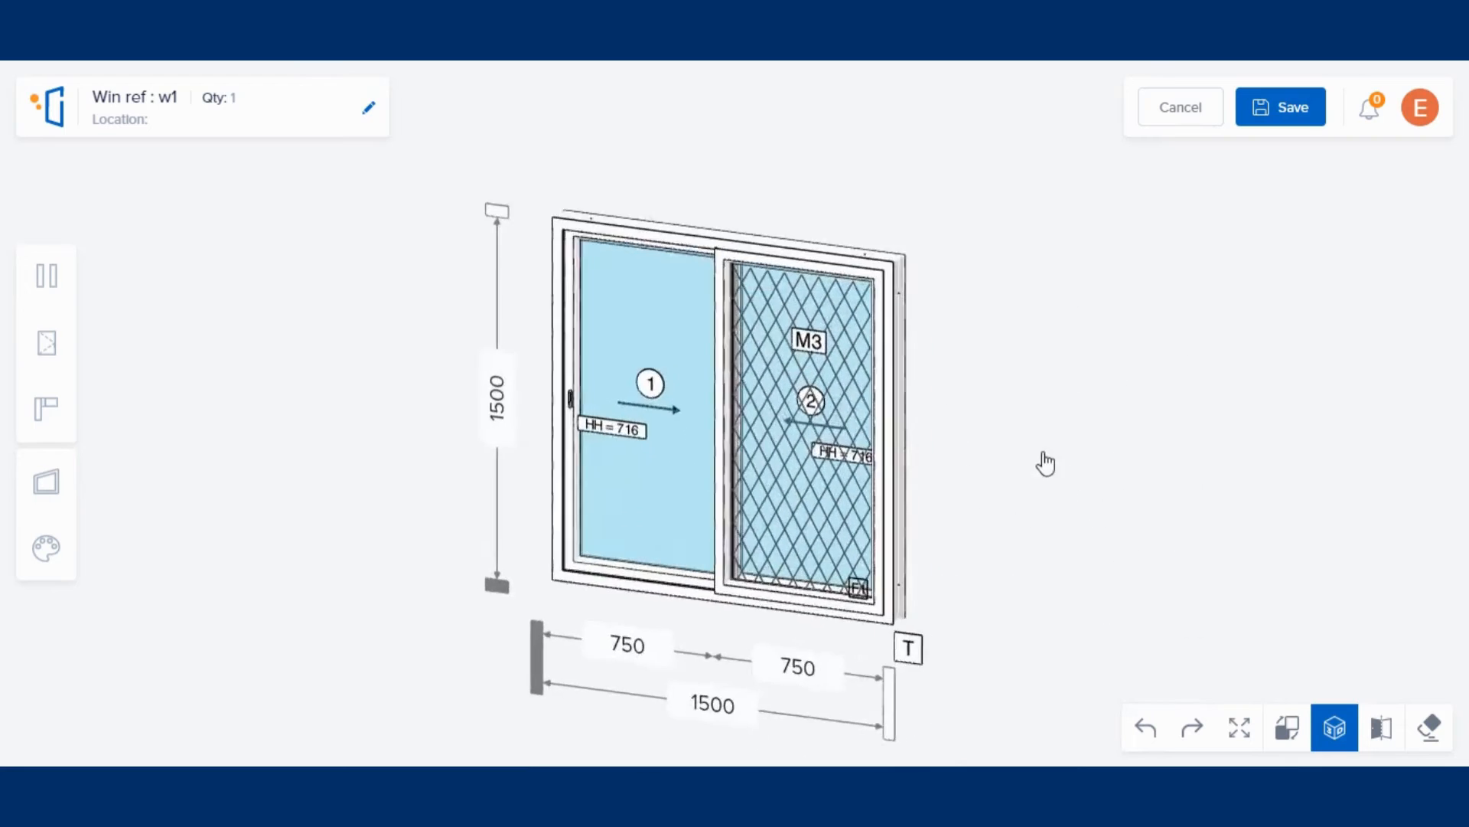
click(1333, 727)
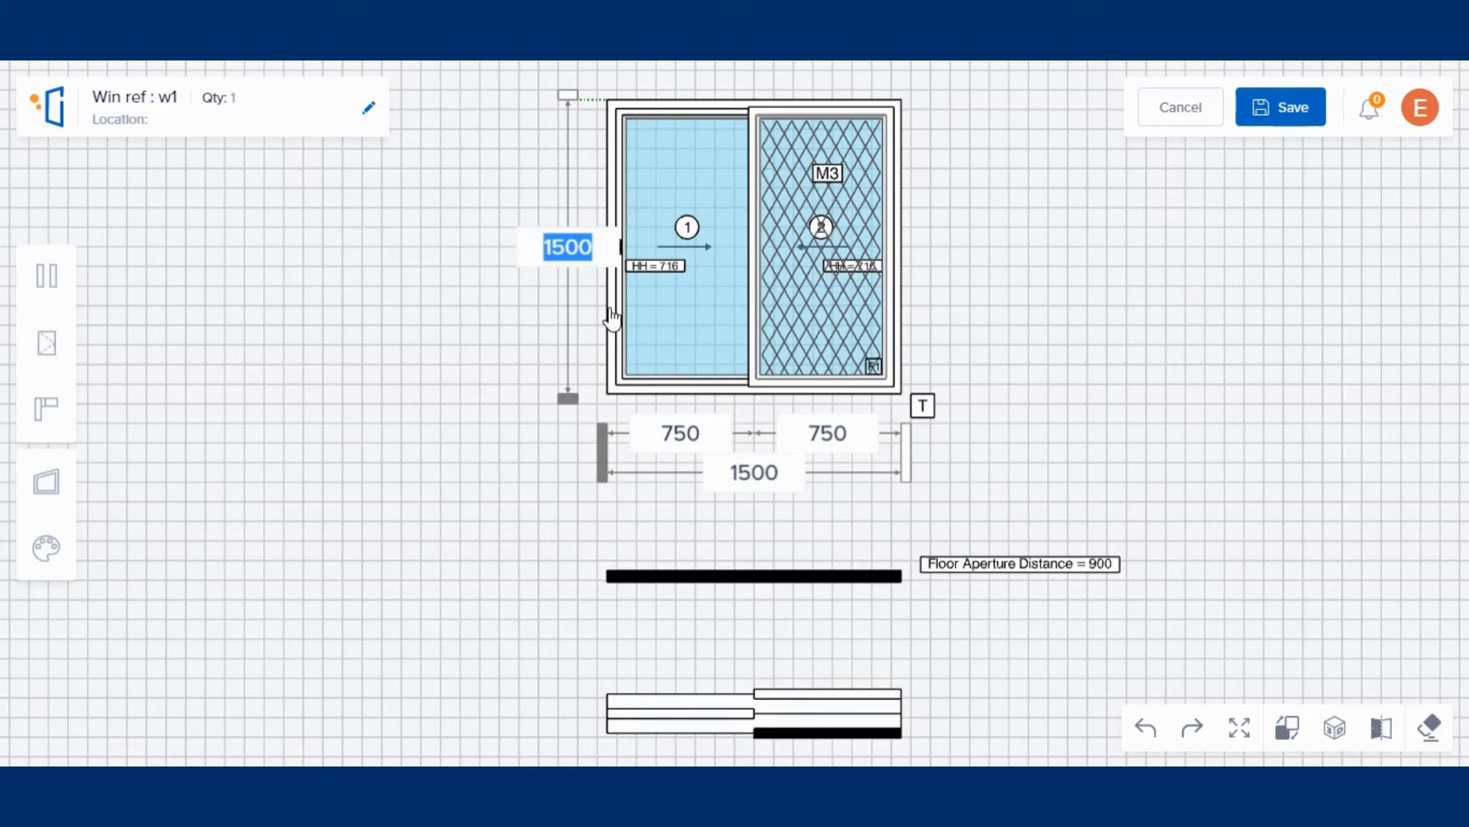
Change w1's height to 1295 and begin retyping its 1500 width, starting with 3.
text(4f)
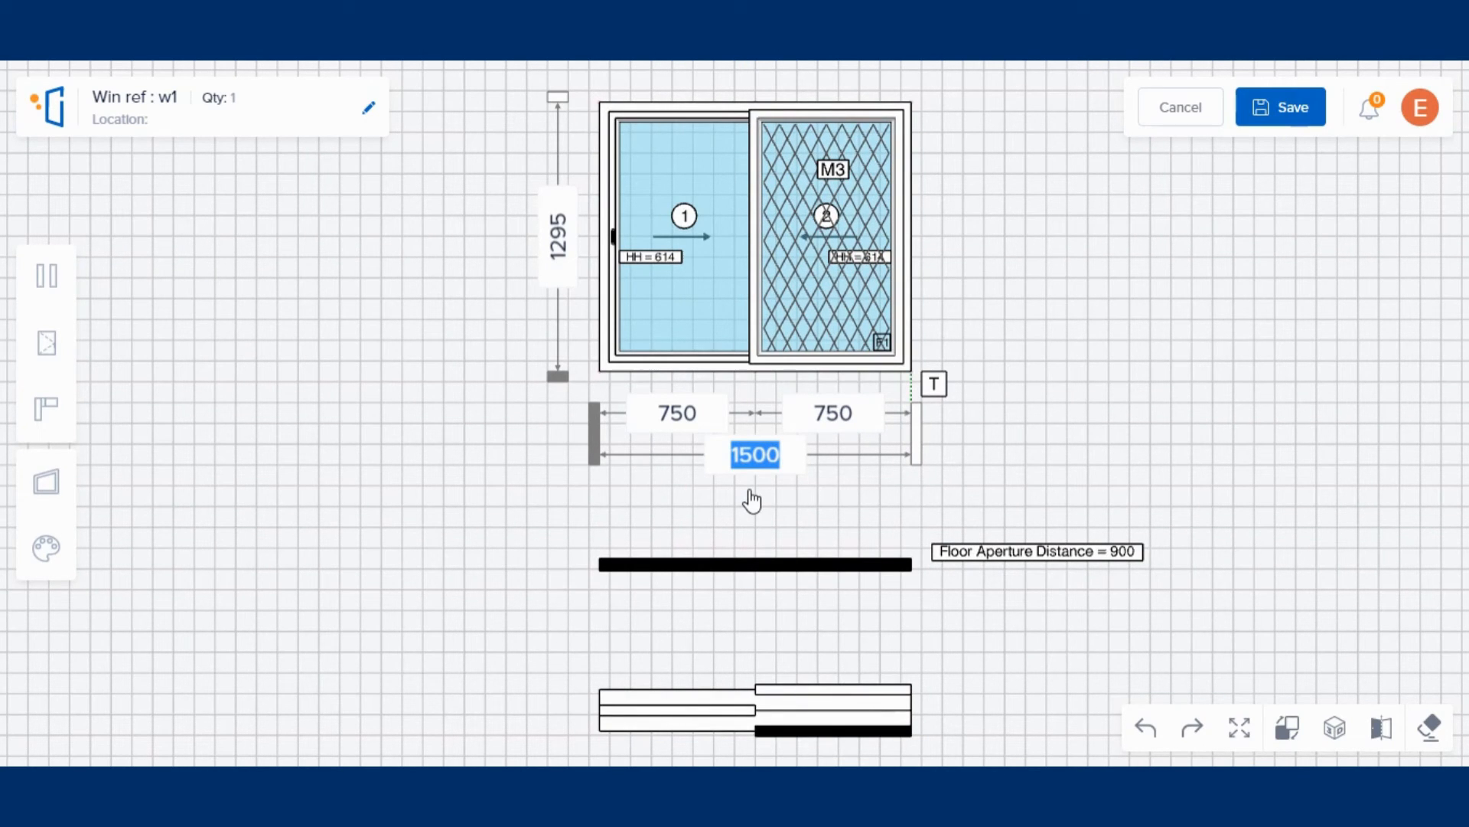
text(3)
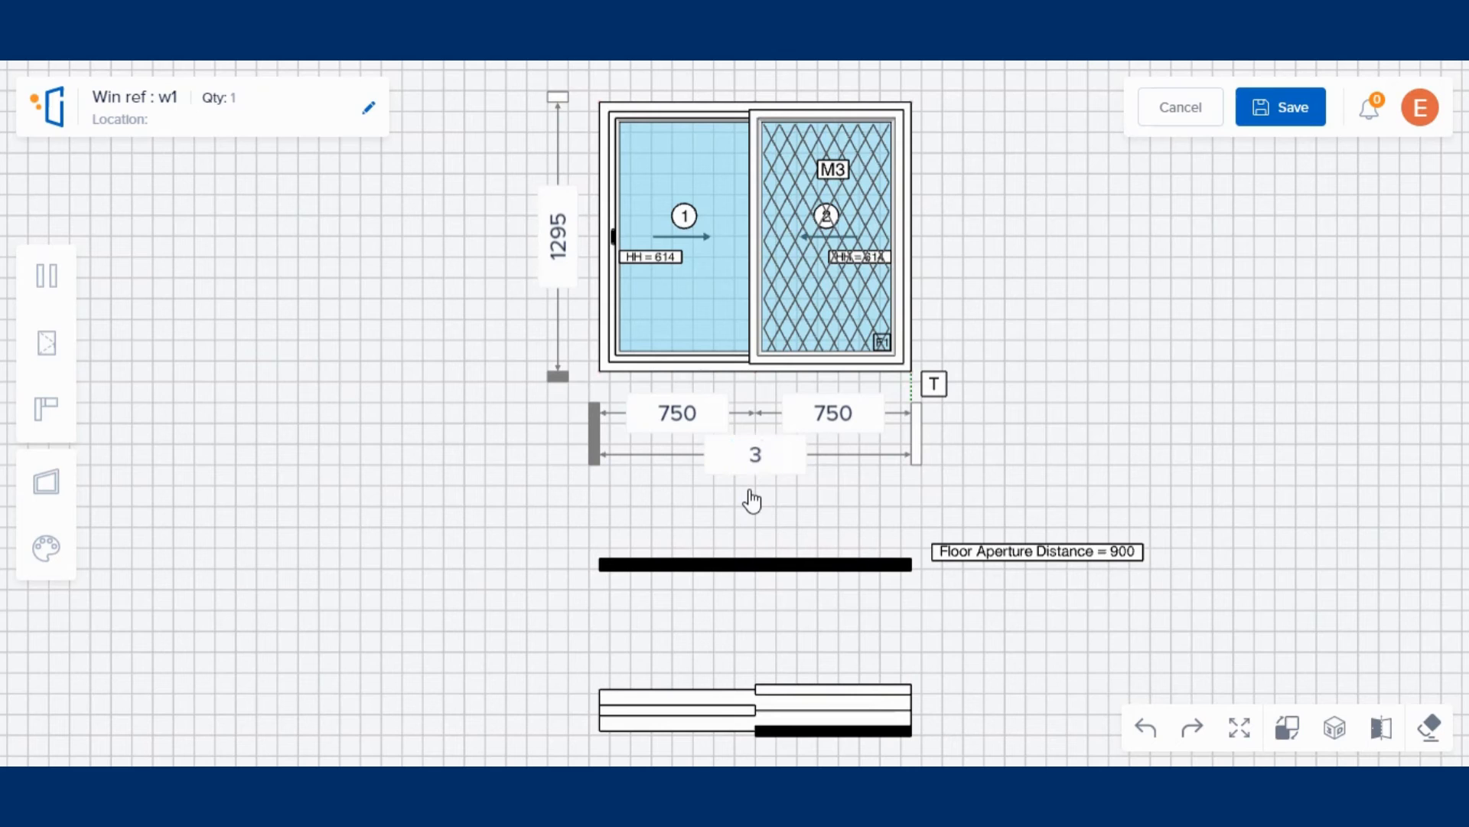